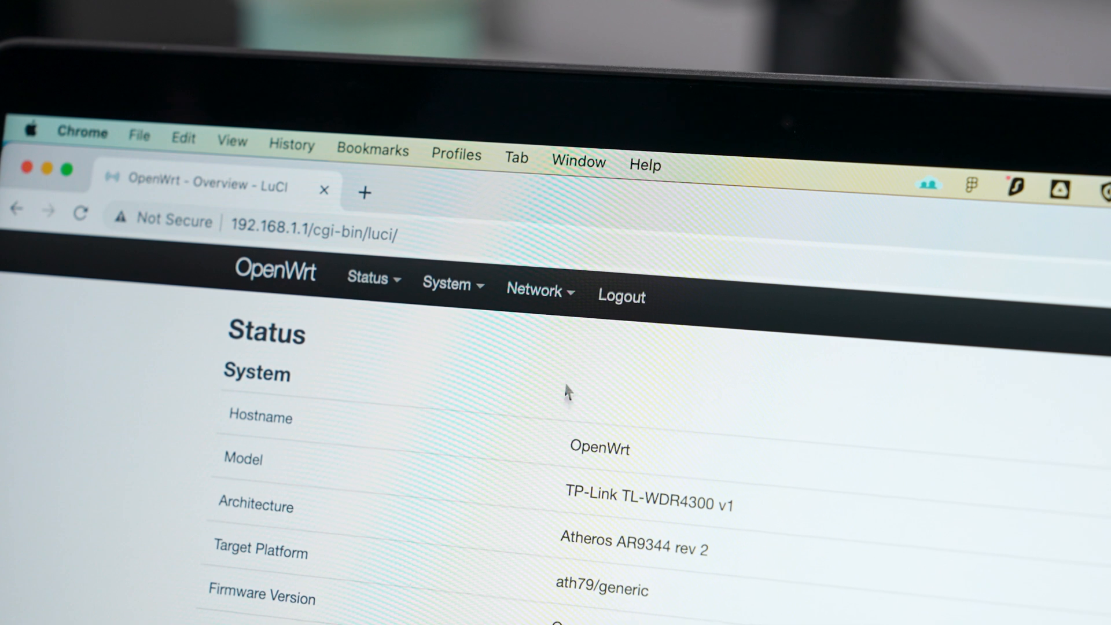
- Reach the LuCI wireless settings page via the Network menu
click(548, 294)
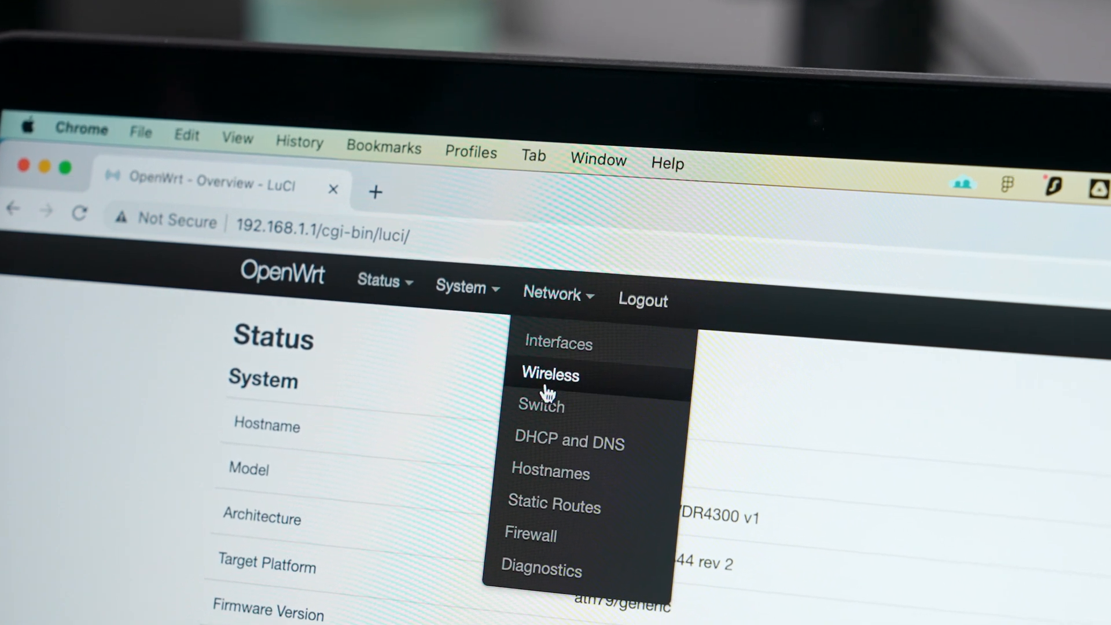
click(548, 374)
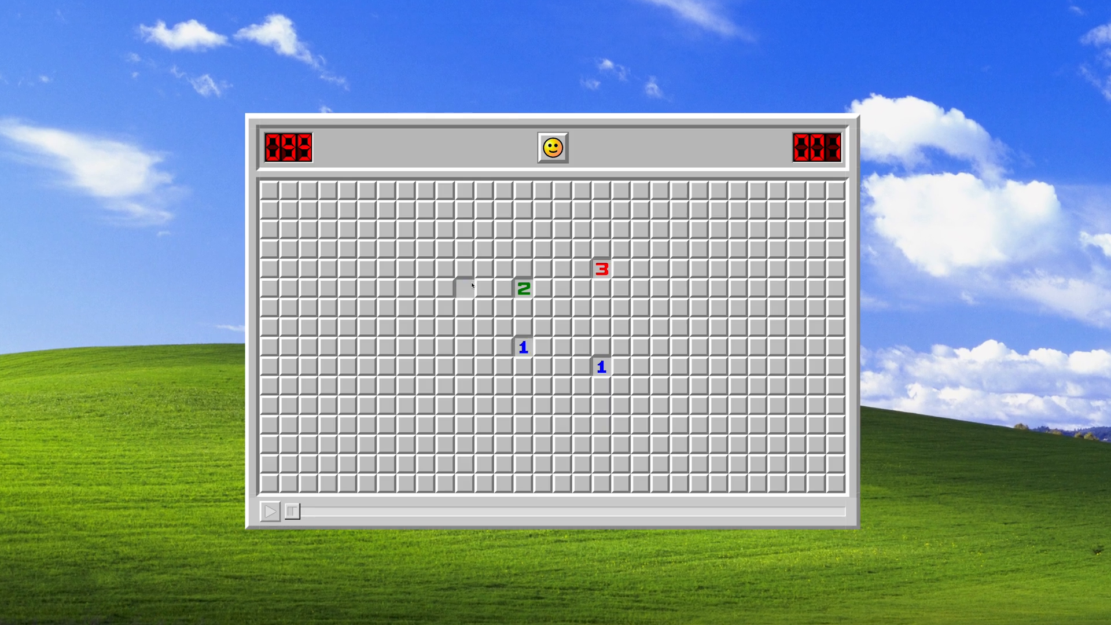
click(463, 288)
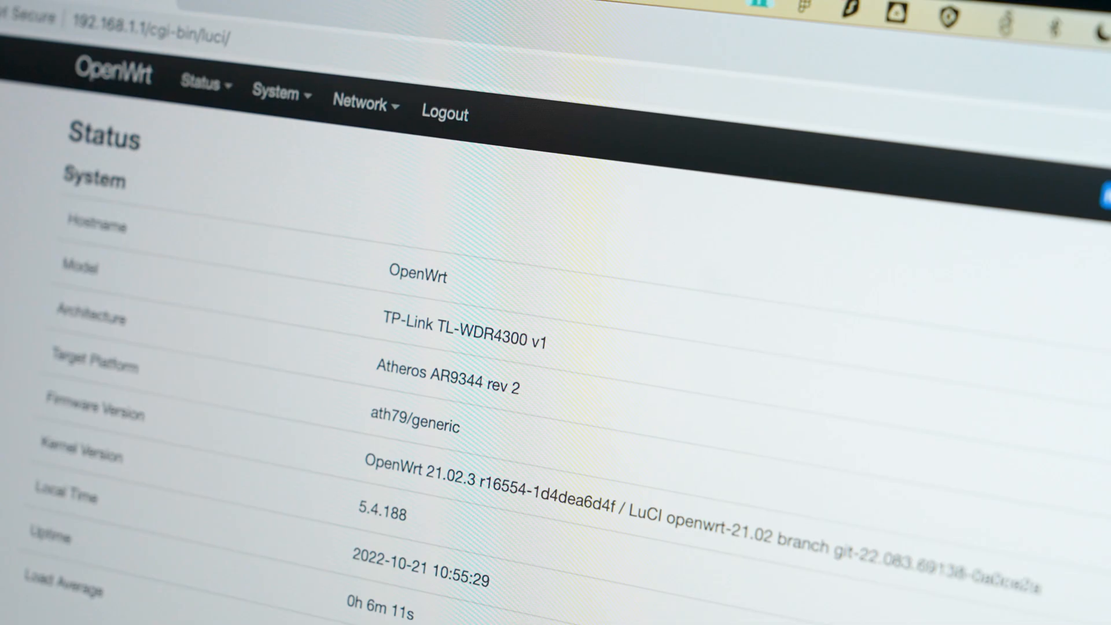
- Scroll through TP-Link's TL-WDR4300 V1 download page and Amazon router listings
scroll(down, 3)
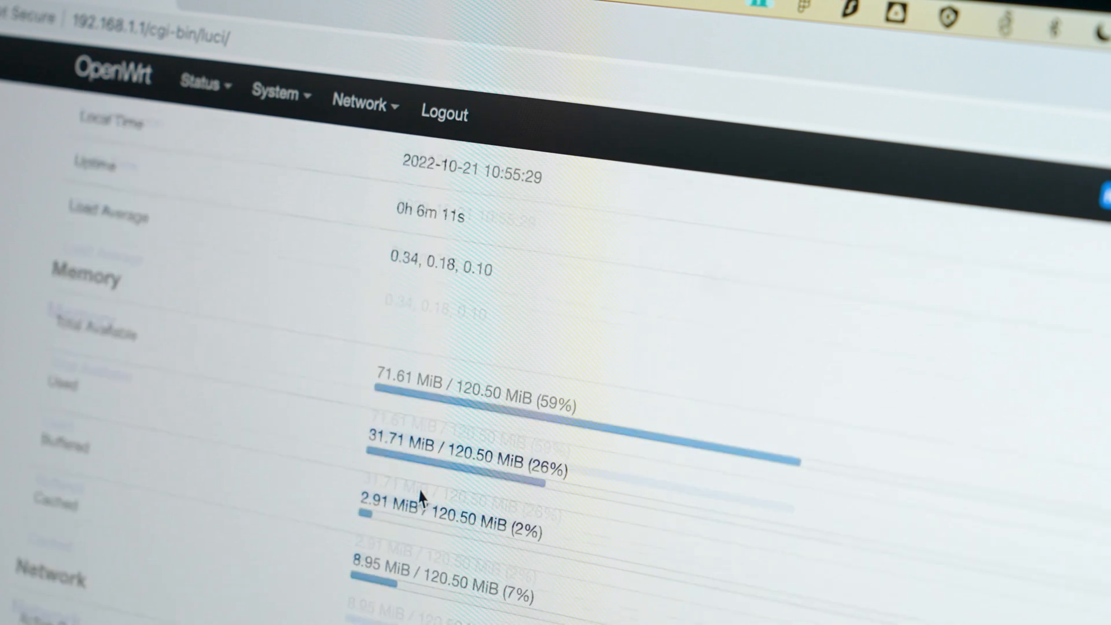
scroll(down, 3)
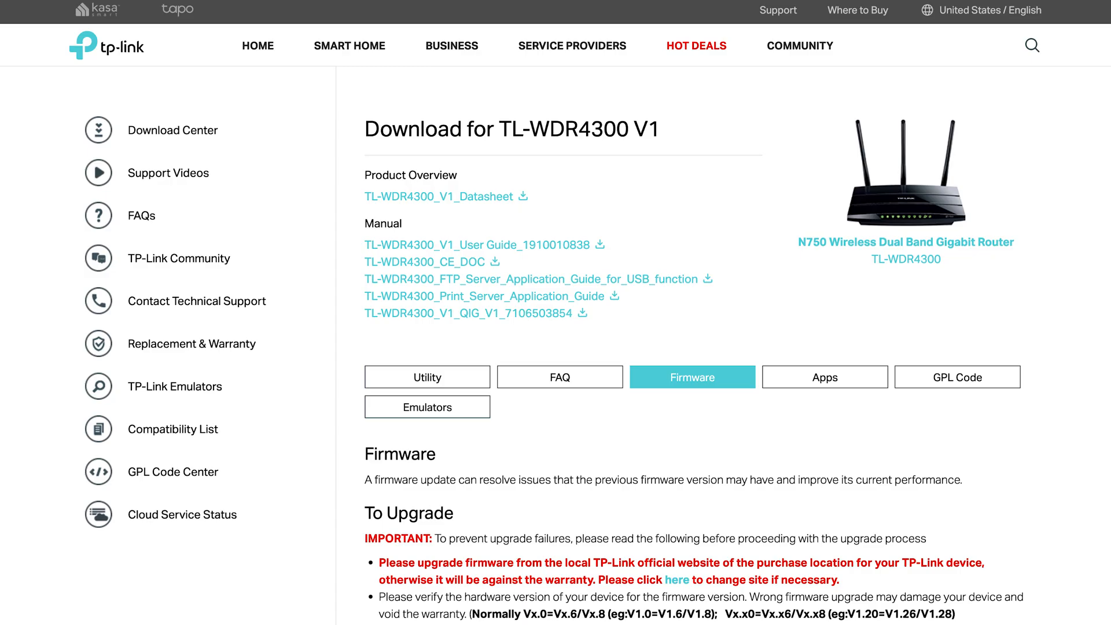
scroll(down, 3)
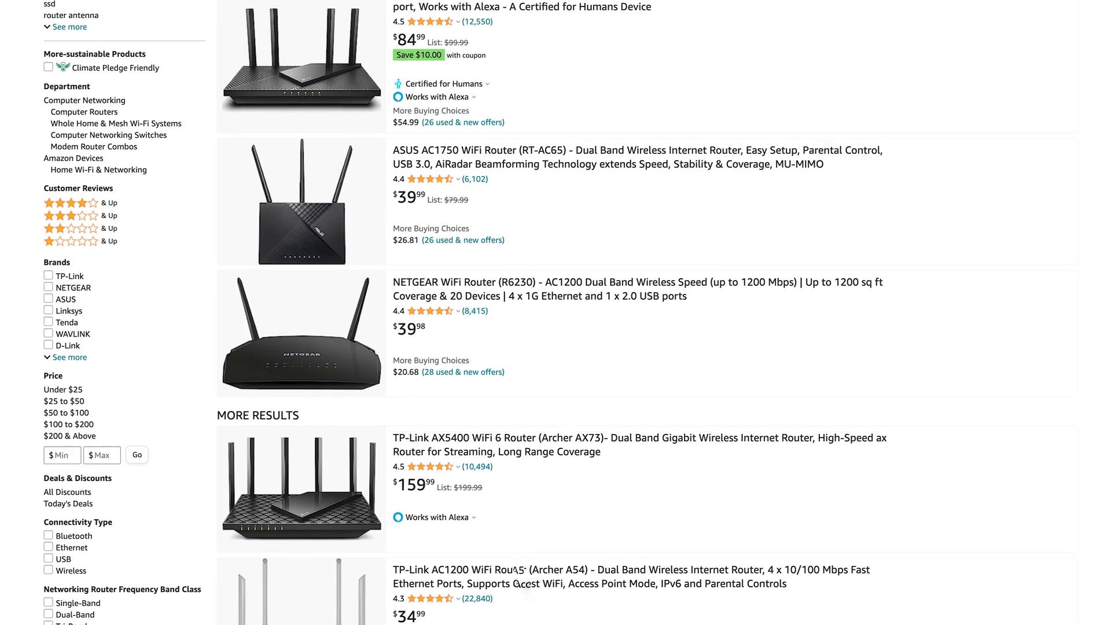
scroll(down, 3)
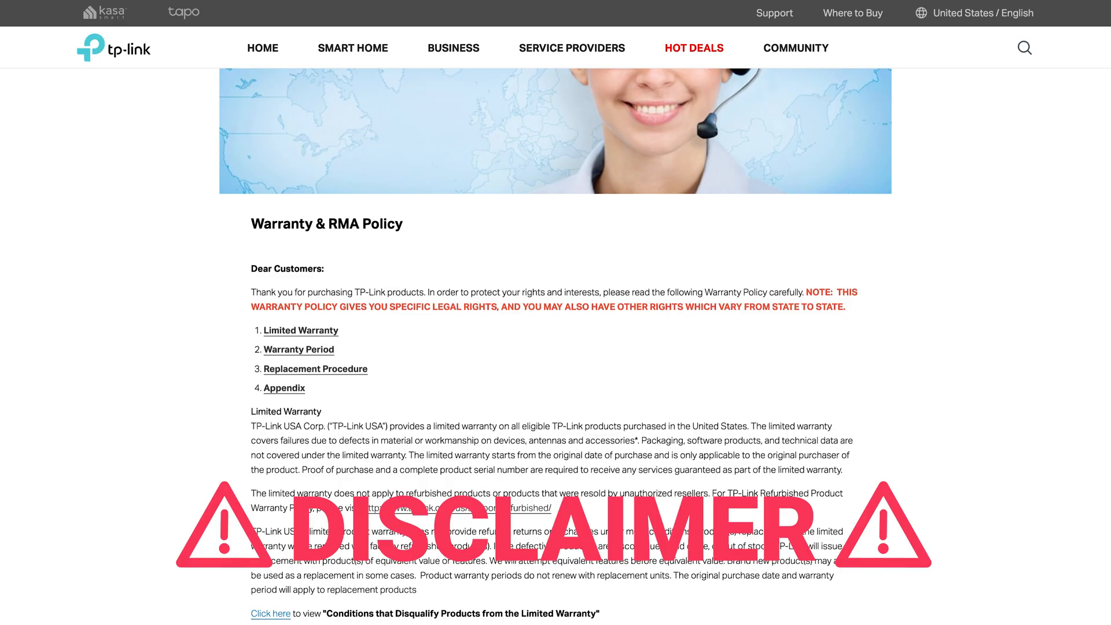
- Scroll further down TP-Link's Warranty & RMA Policy page
scroll(down, 3)
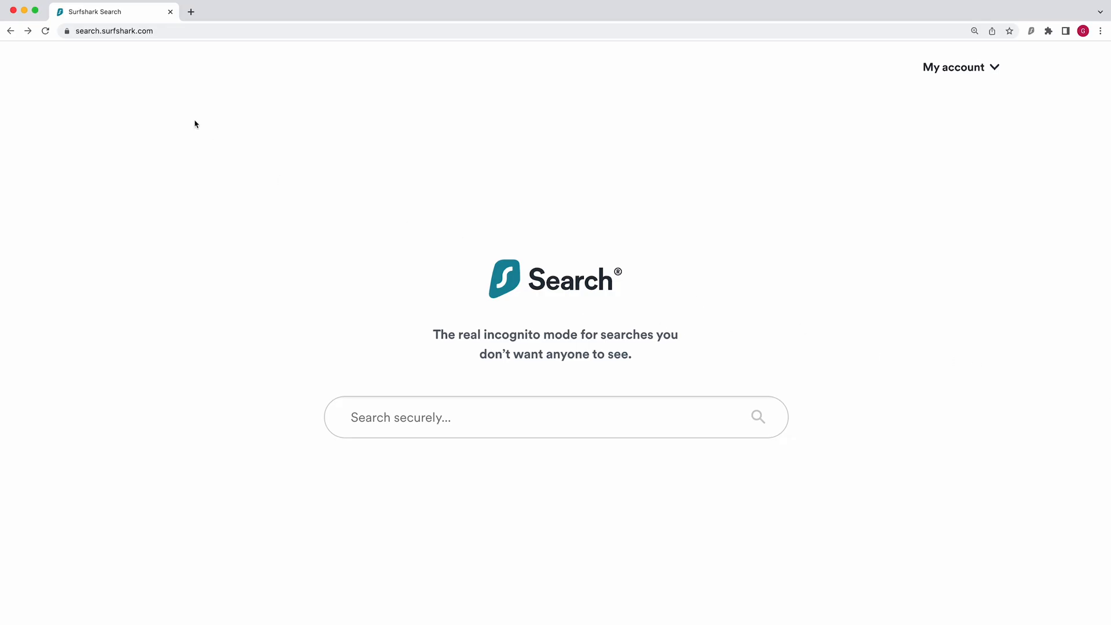
- Navigate to openwrt.org from the address bar
text(openwrt.org/?version=22.03.3)
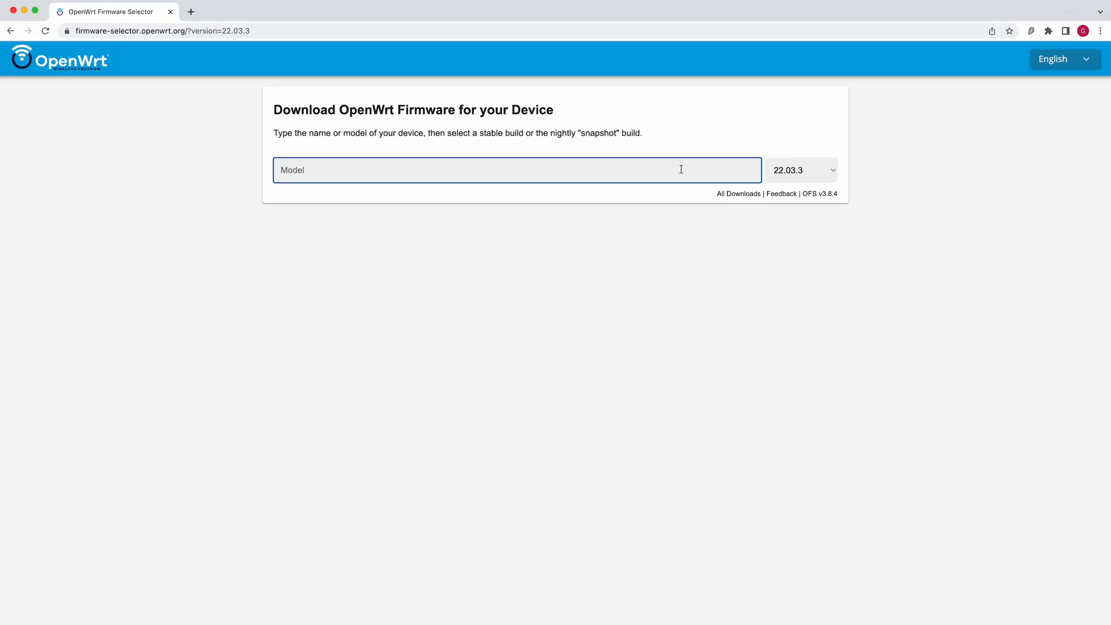
mouse_move(104, 61)
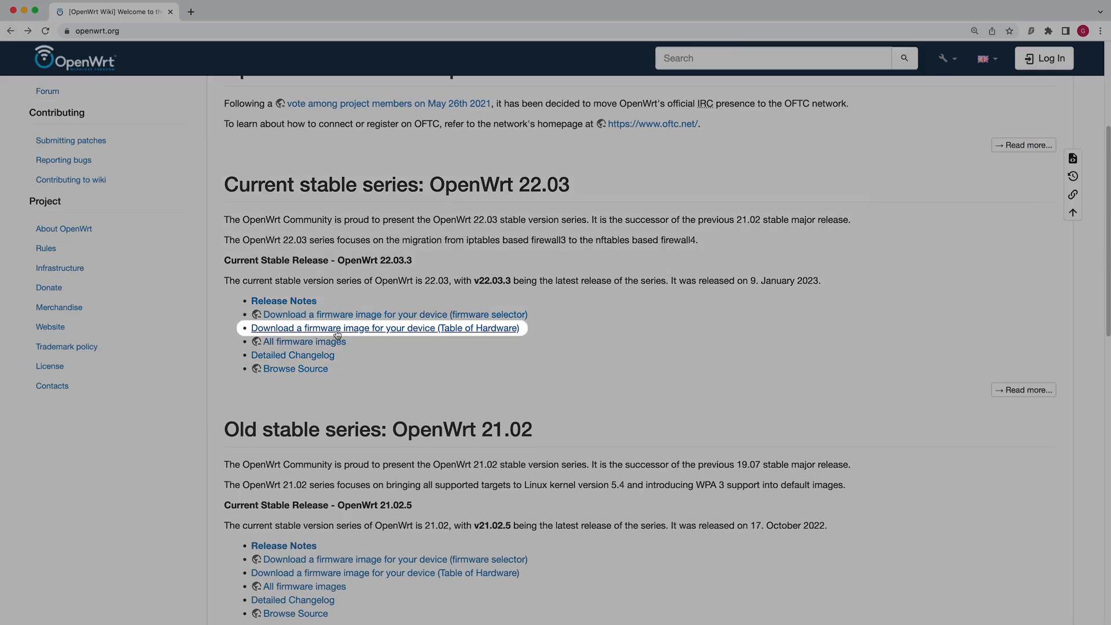
- Load the firmware-downloads Table of Hardware and remove its release filter to show all devices
click(385, 327)
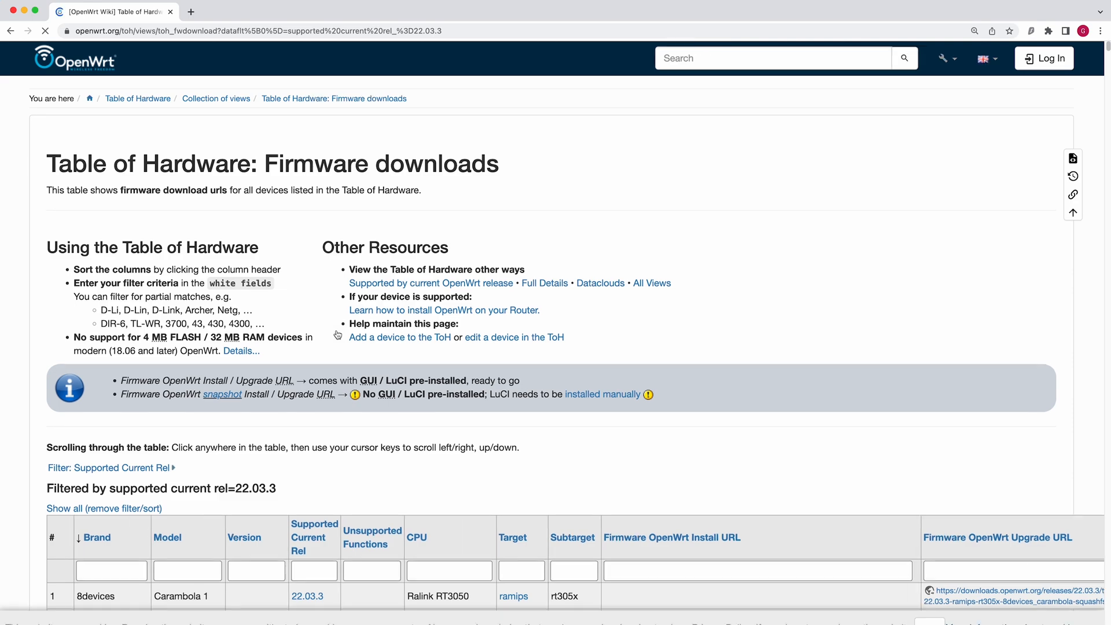
scroll(down, 3)
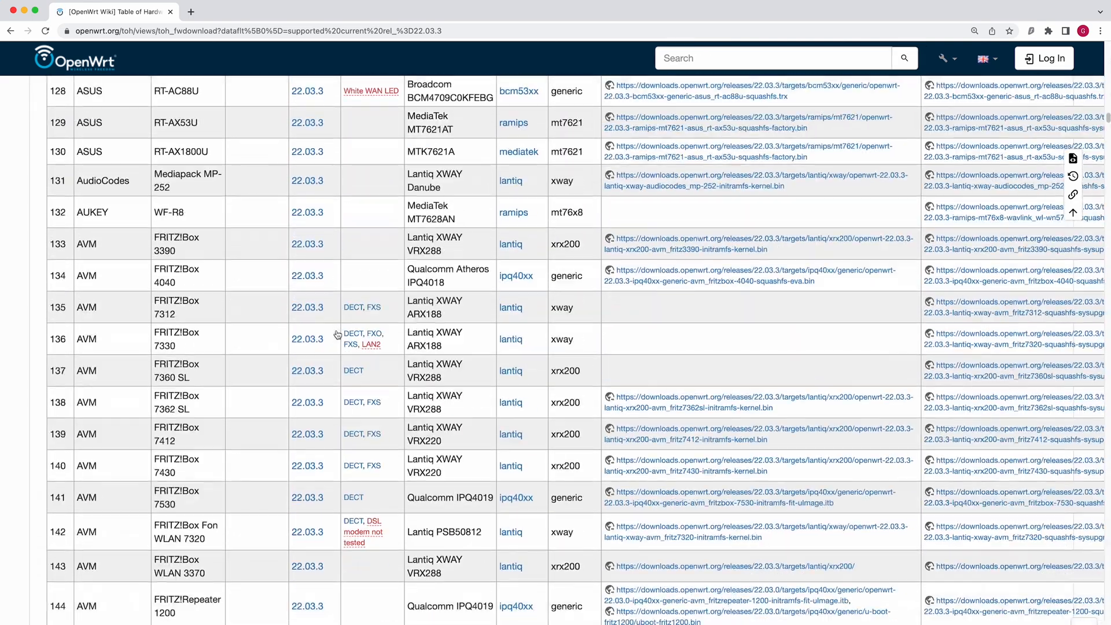
scroll(up, 3)
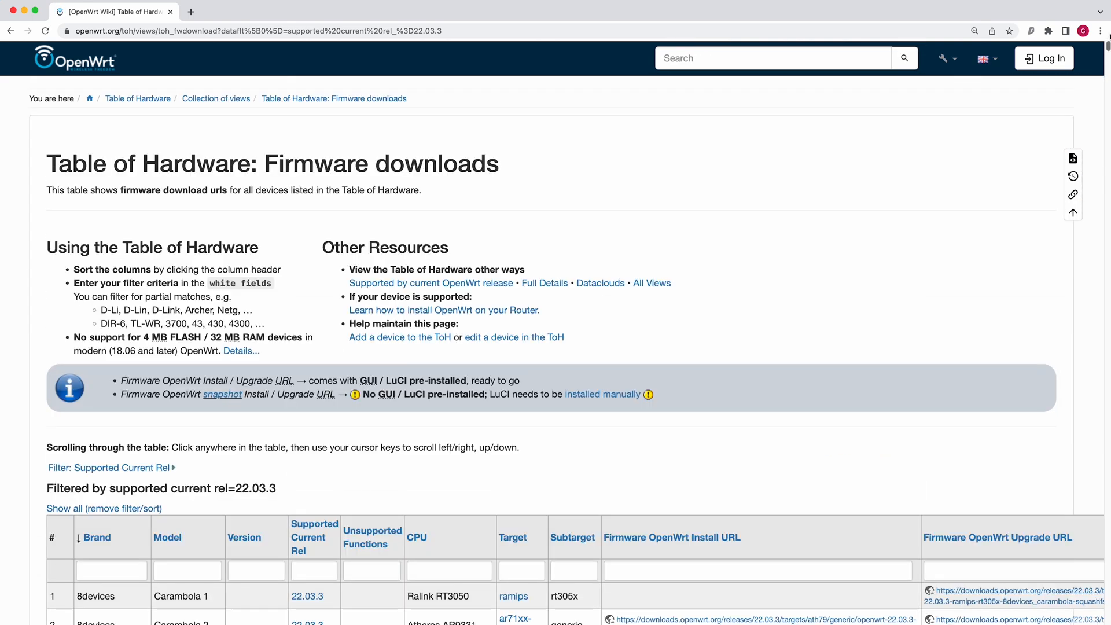
scroll(down, 3)
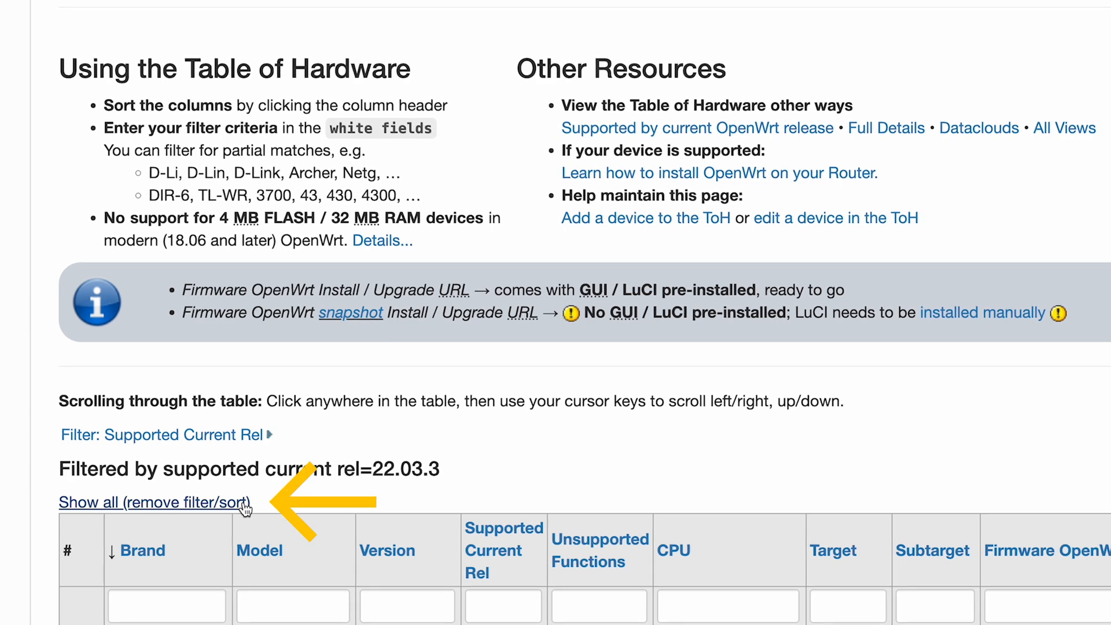
click(154, 502)
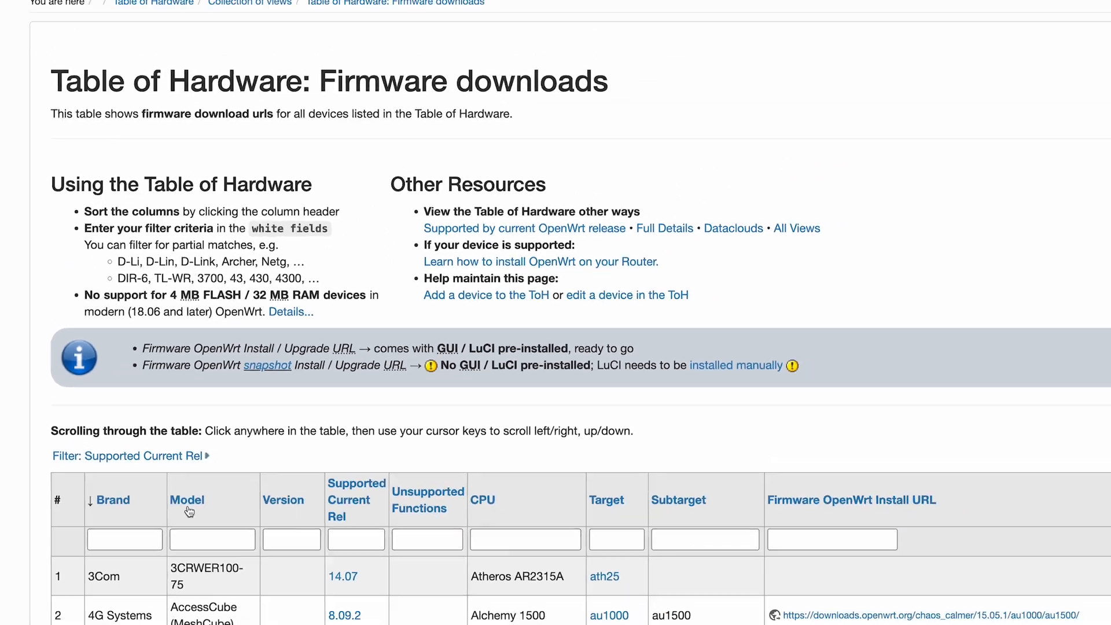
- Scroll the hardware table down to the TP-Link TL-WDR4300 row with its 22.03.3 links
scroll(down, 3)
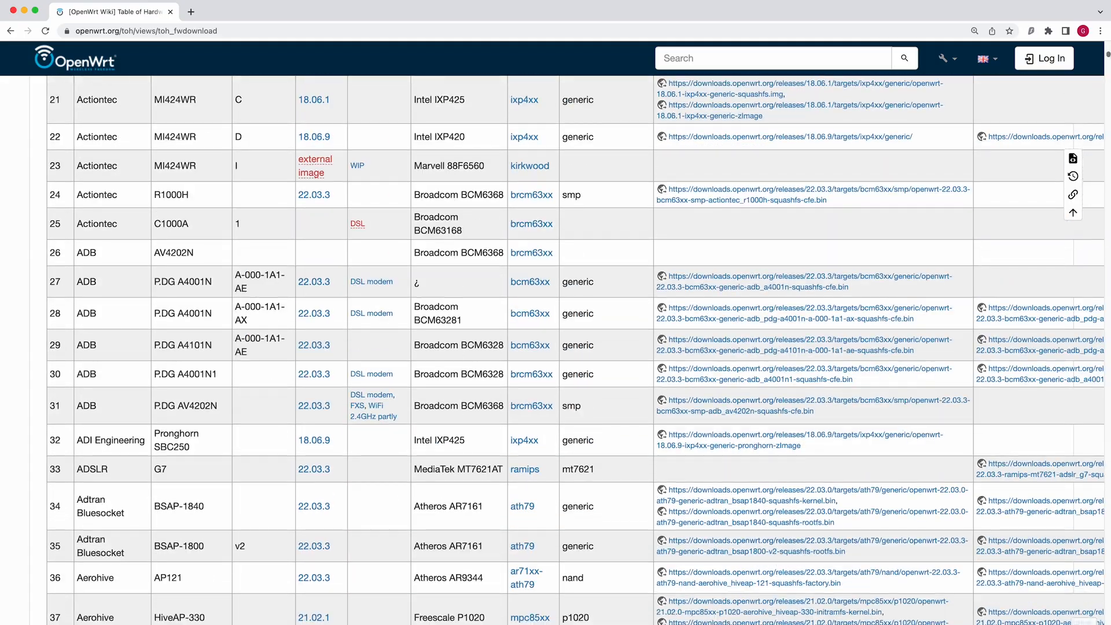
scroll(down, 3)
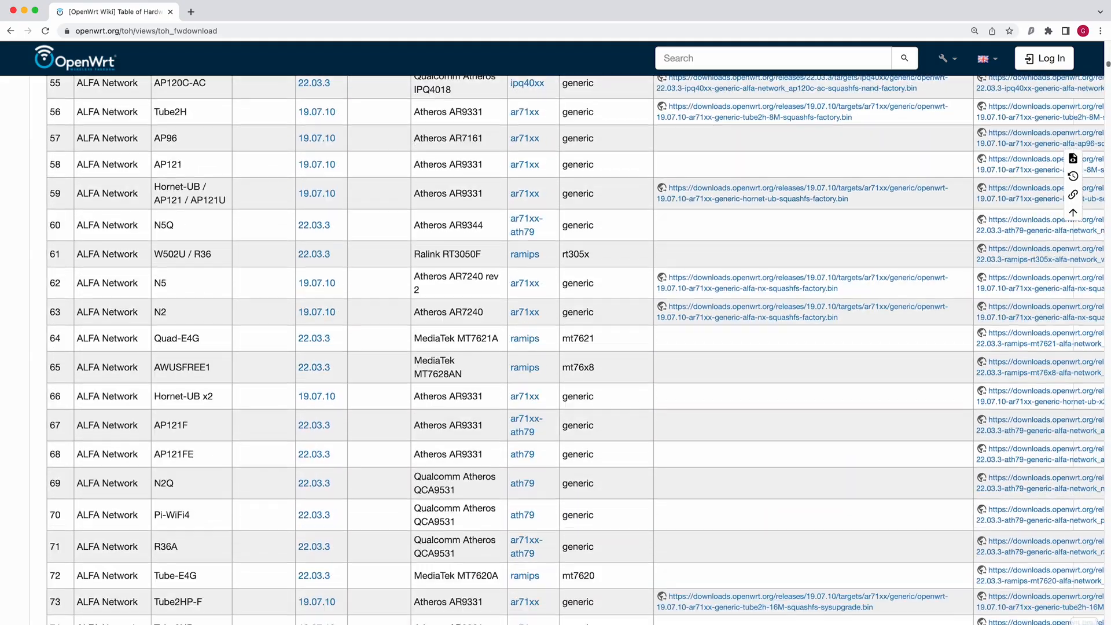
scroll(down, 3)
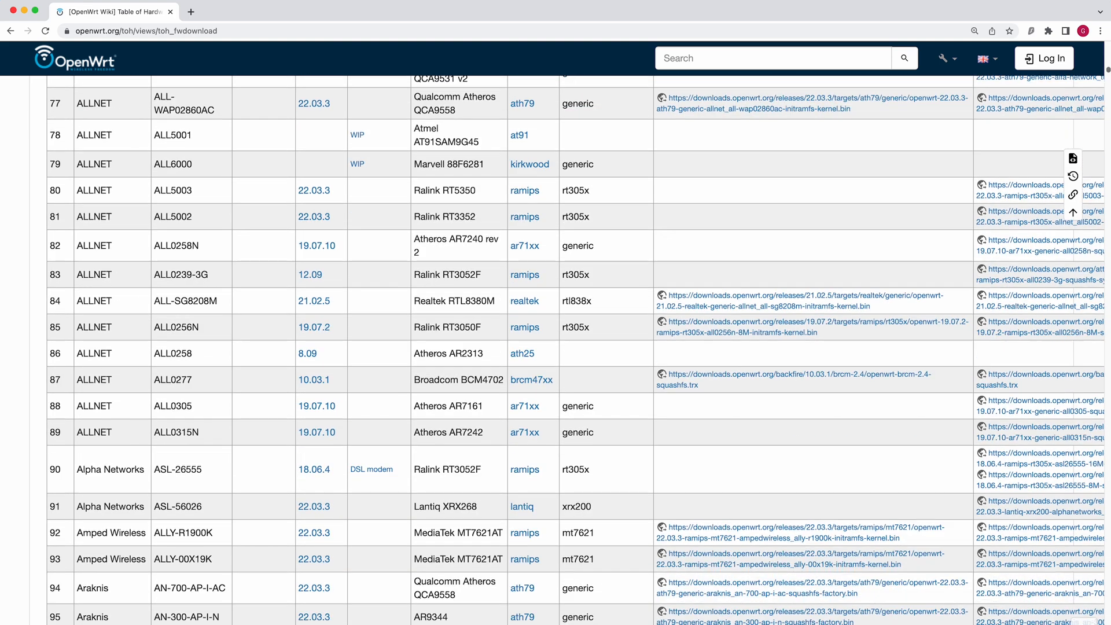
scroll(down, 3)
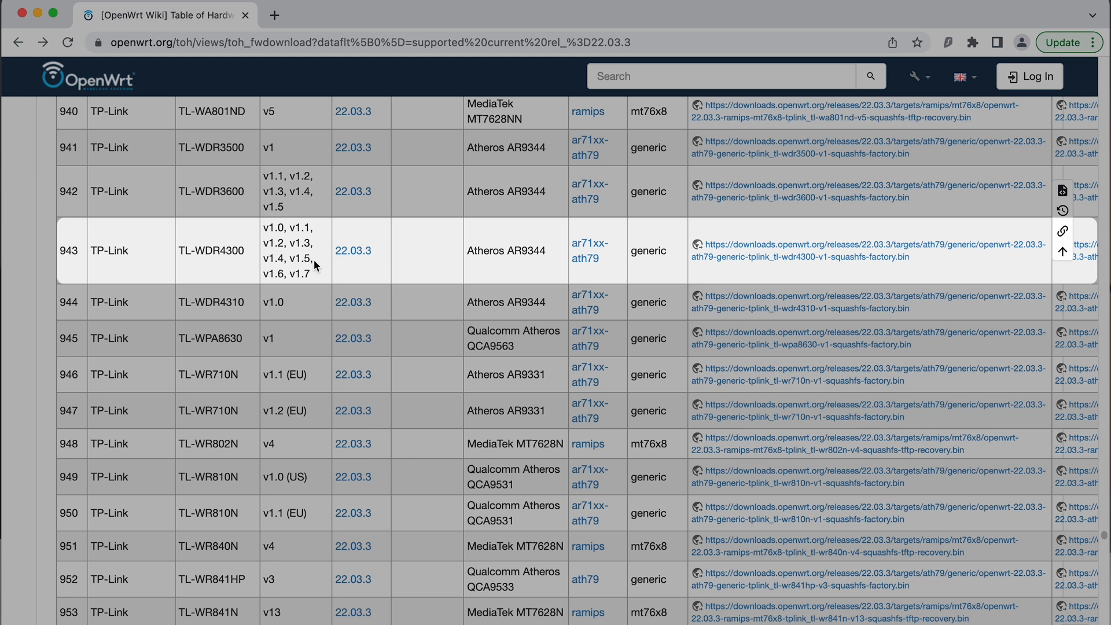
- Download the TL-WDR4300 squashfs-factory.bin install image from its table row
double_click(209, 250)
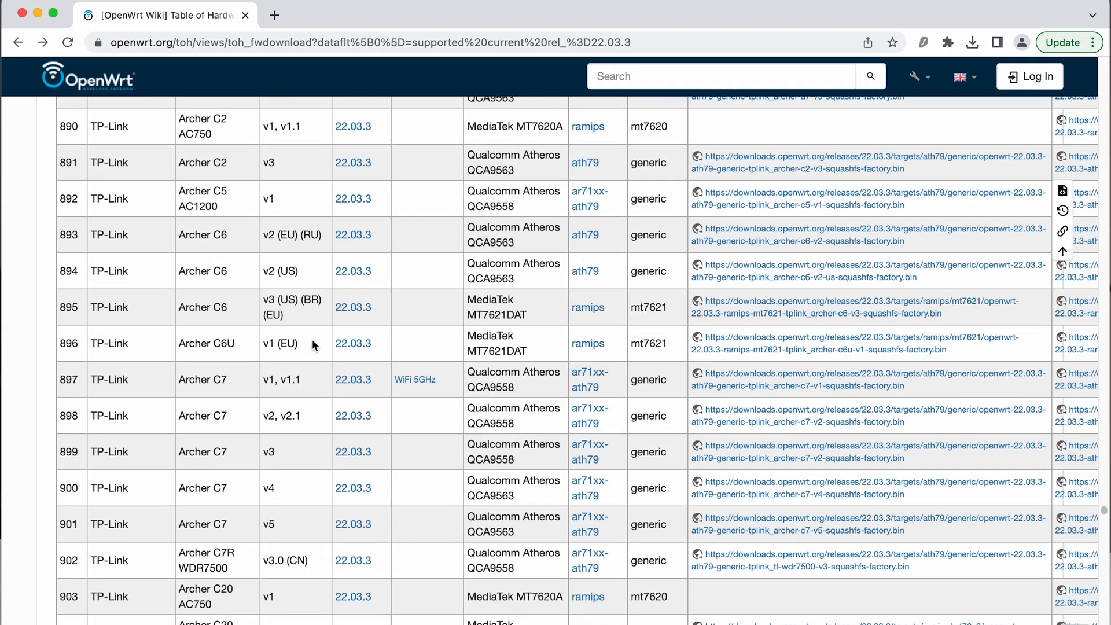
scroll(down, 3)
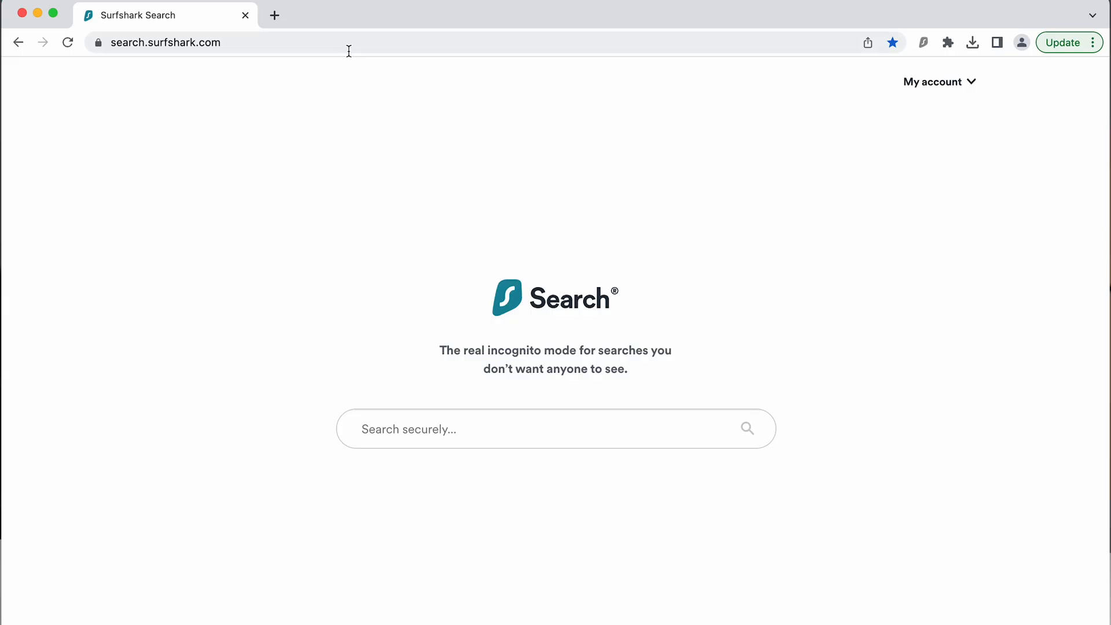
- Log in to the stock TP-Link router interface at 192.168.1.1 as admin
text(192.168.1.1)
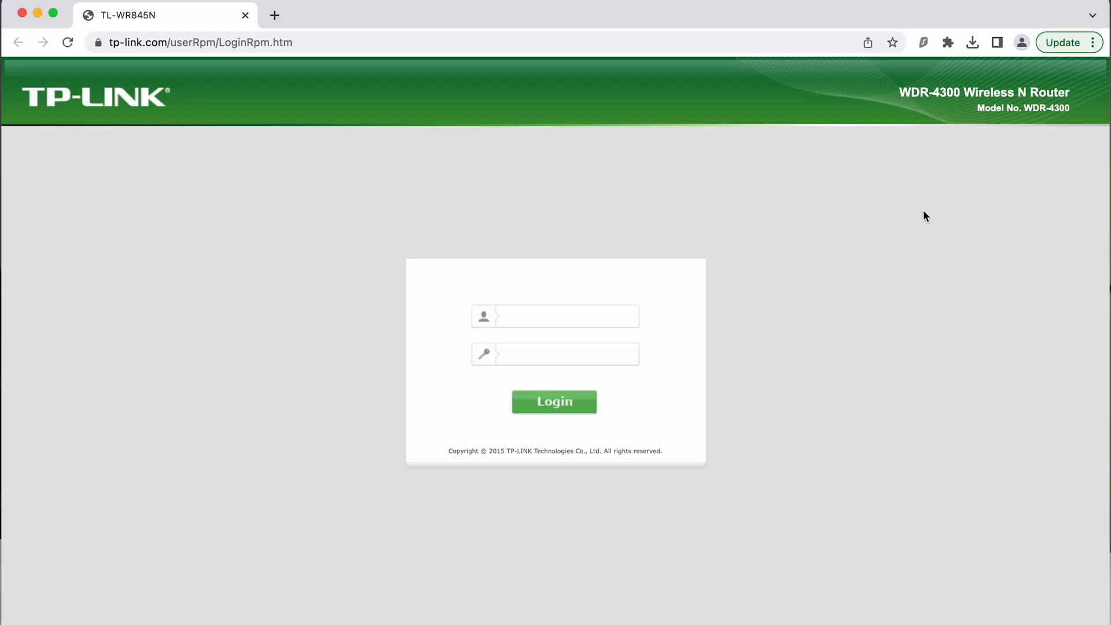
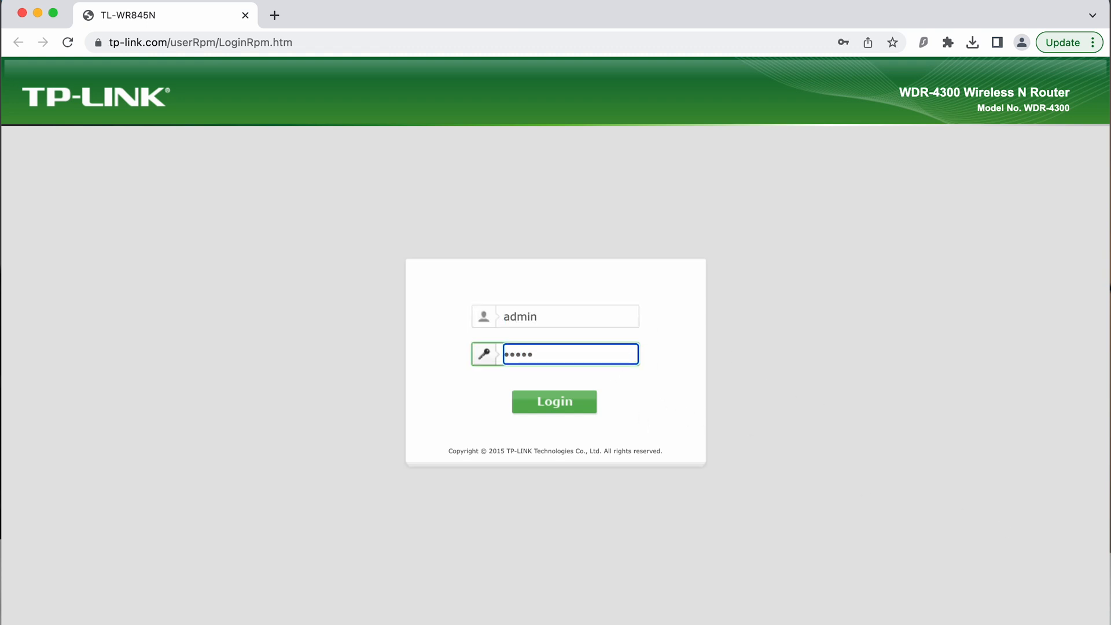
click(554, 401)
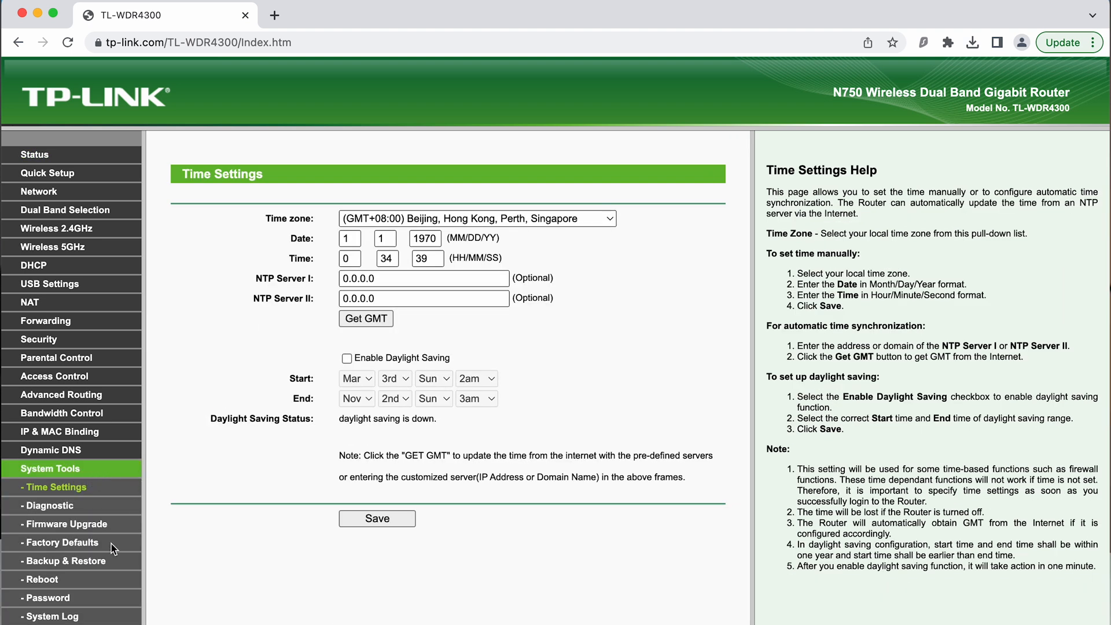
- Choose the OpenWrt factory .bin as the upload file on the Firmware Upgrade page
click(68, 523)
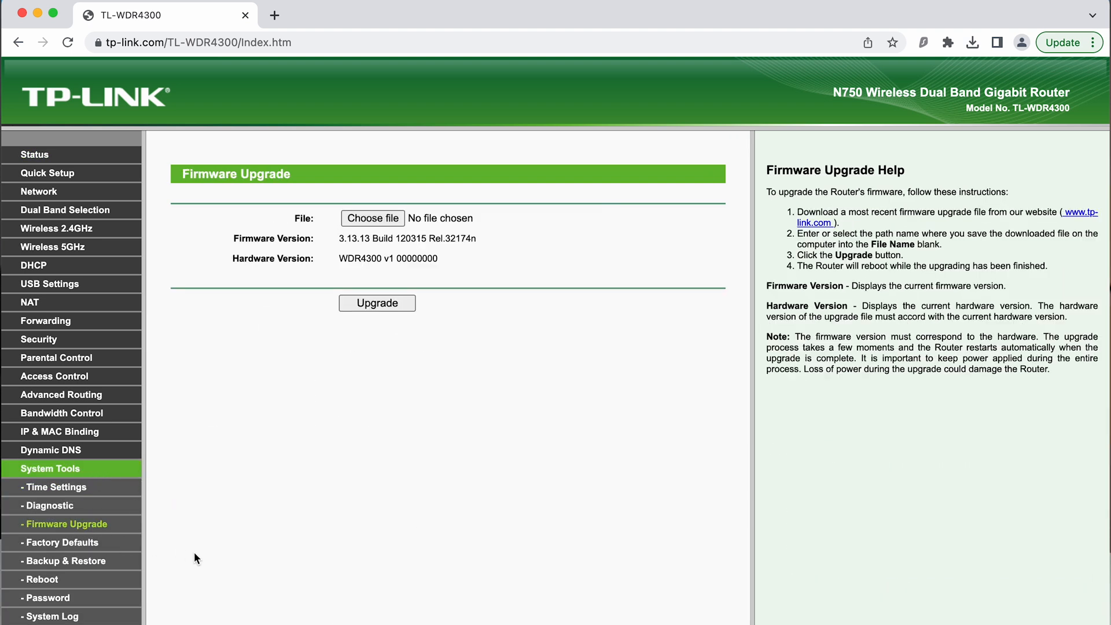
mouse_move(454, 374)
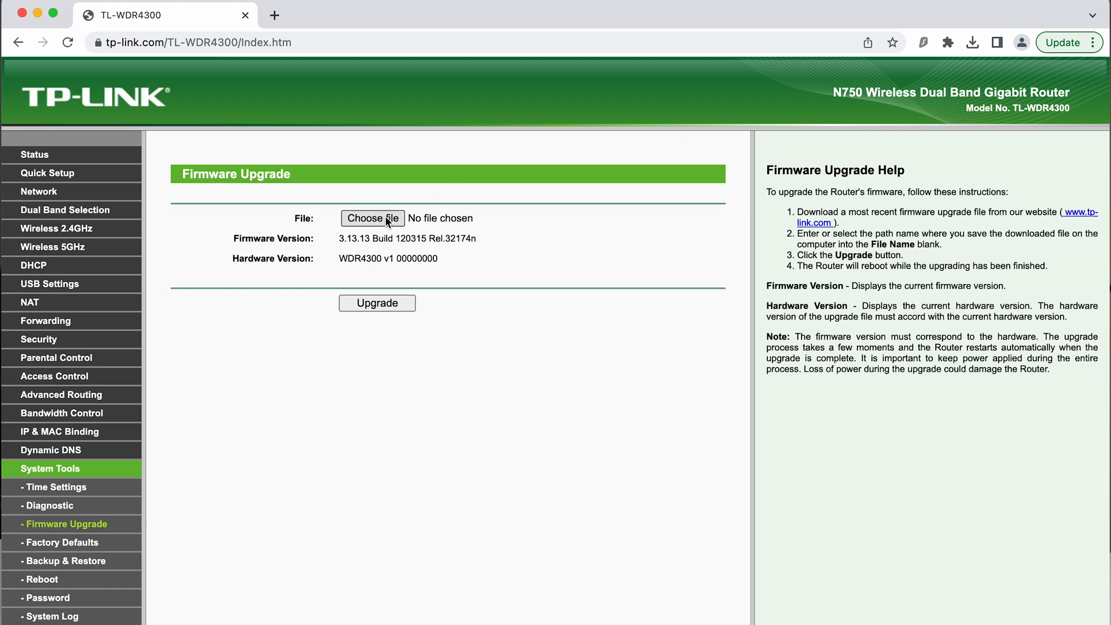
click(372, 218)
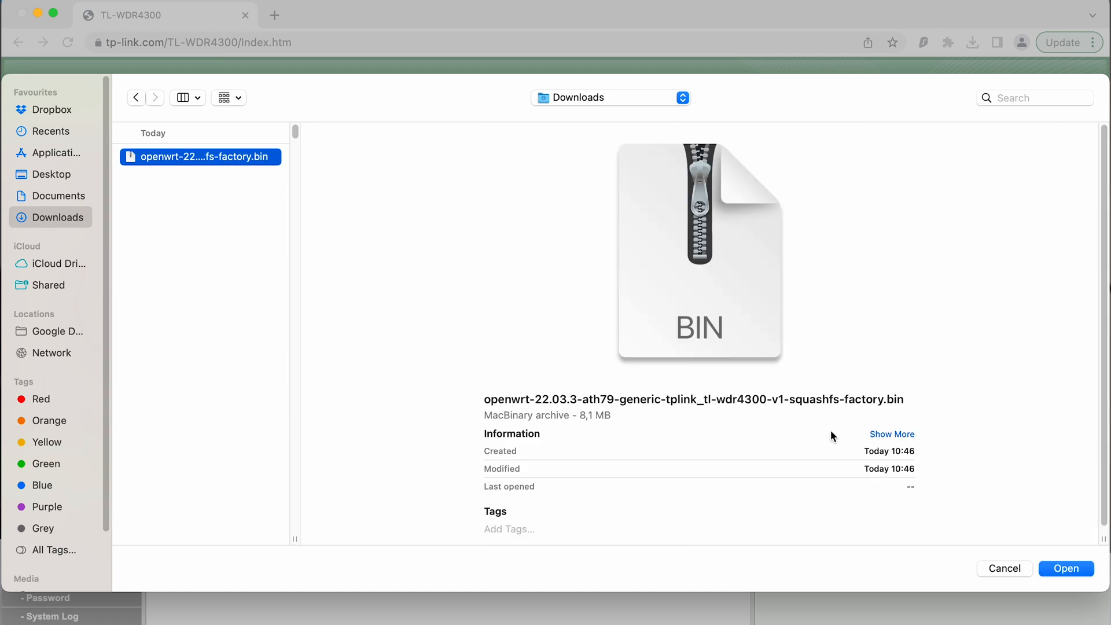
click(1065, 568)
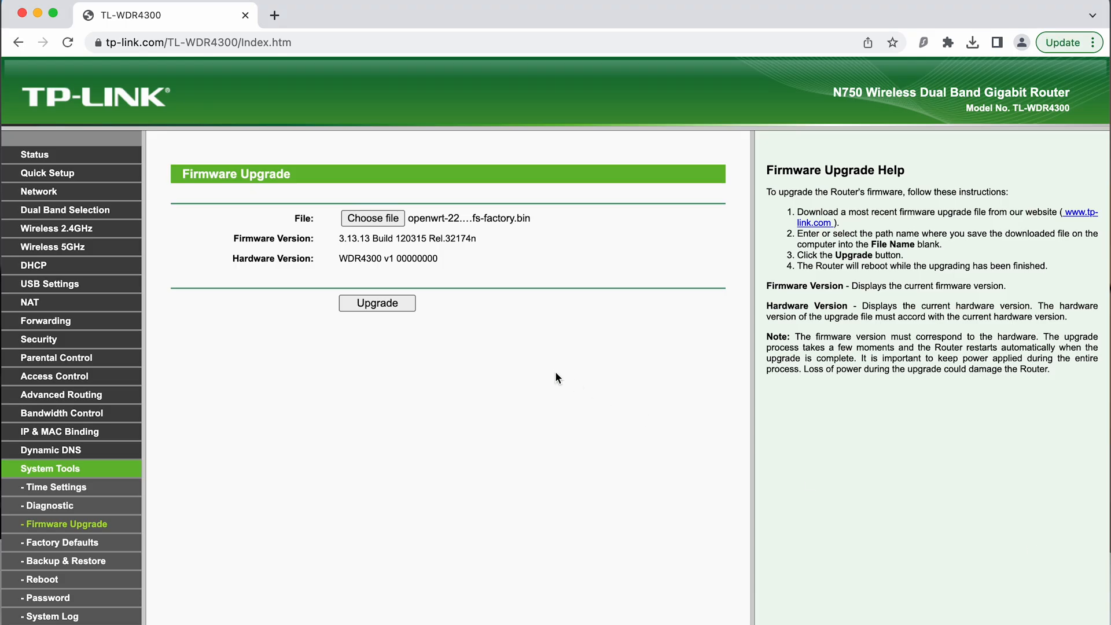
mouse_move(416, 325)
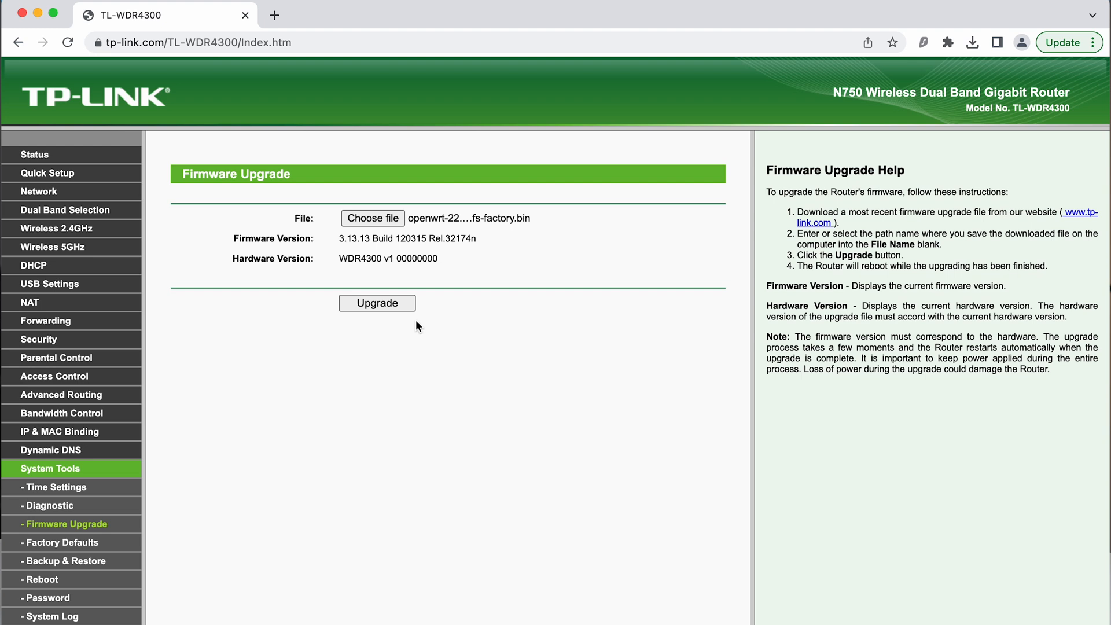
mouse_move(412, 282)
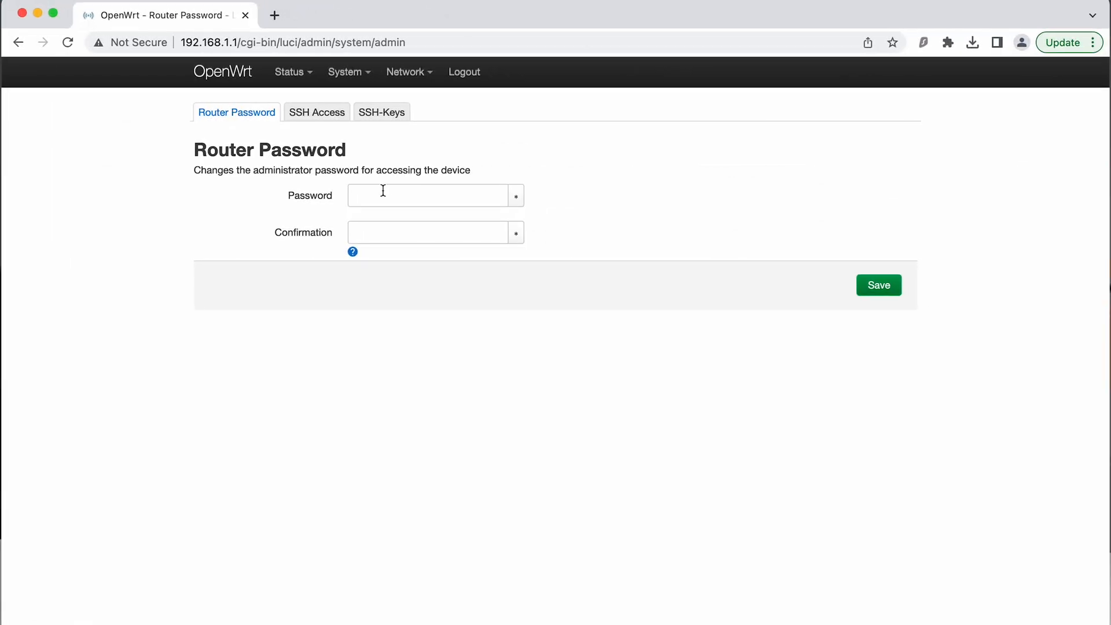
- Set the LuCI router password and review the Status overview for the TL-WDR4300
click(427, 196)
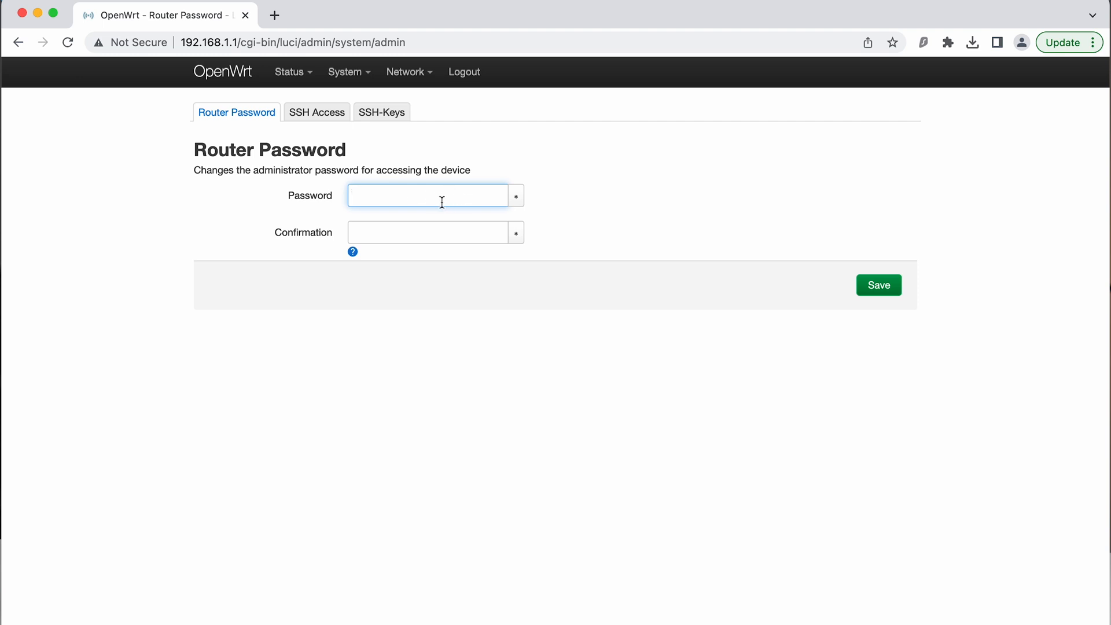
mouse_move(347, 260)
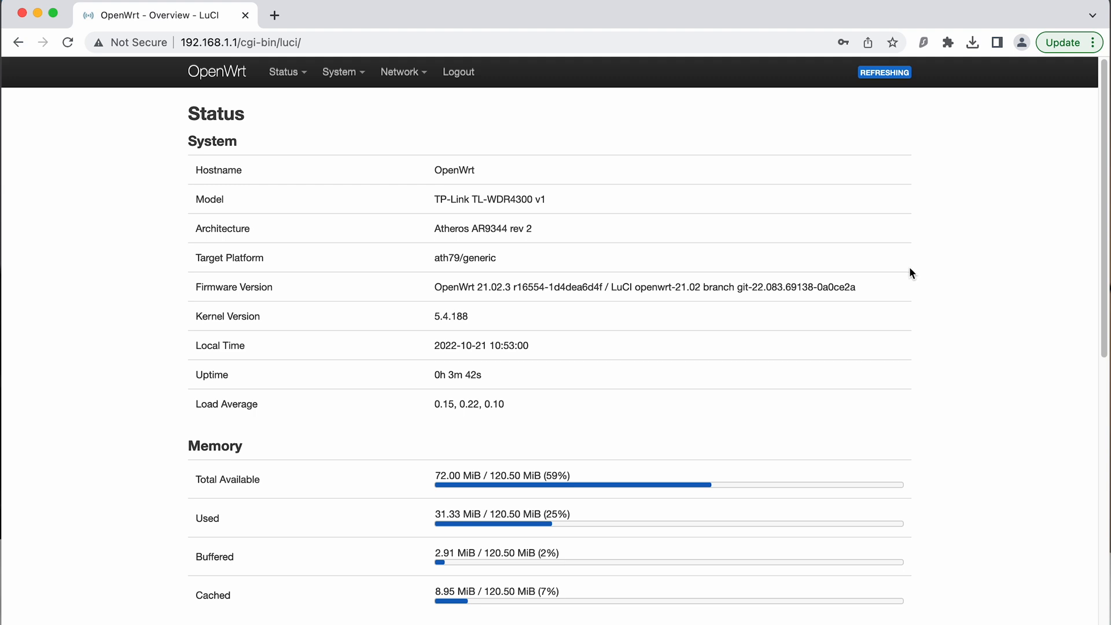
mouse_move(755, 239)
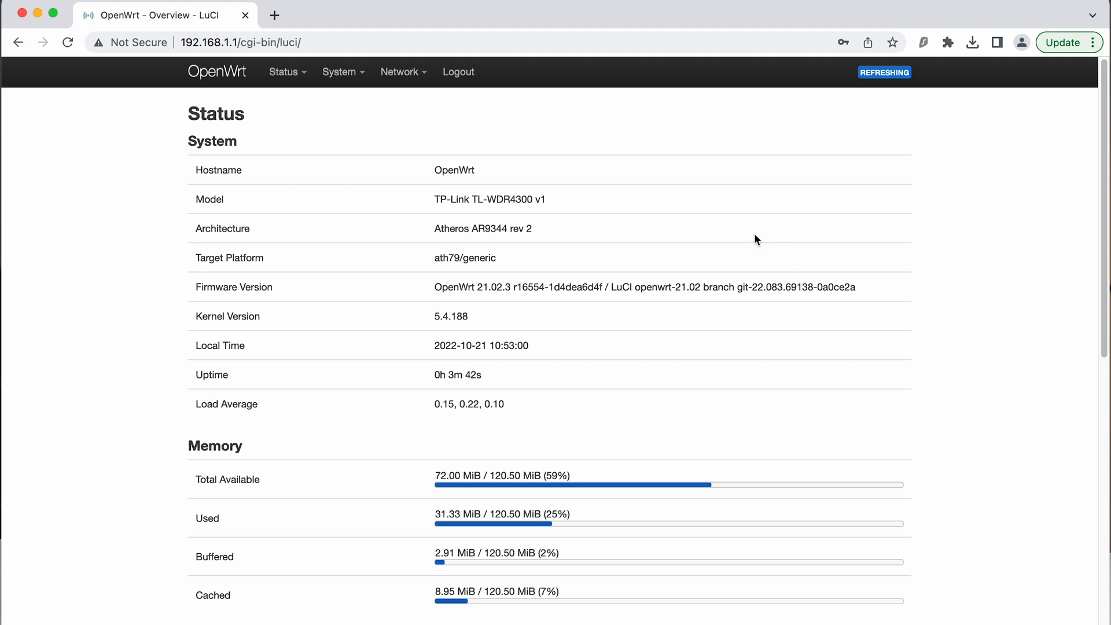
scroll(down, 3)
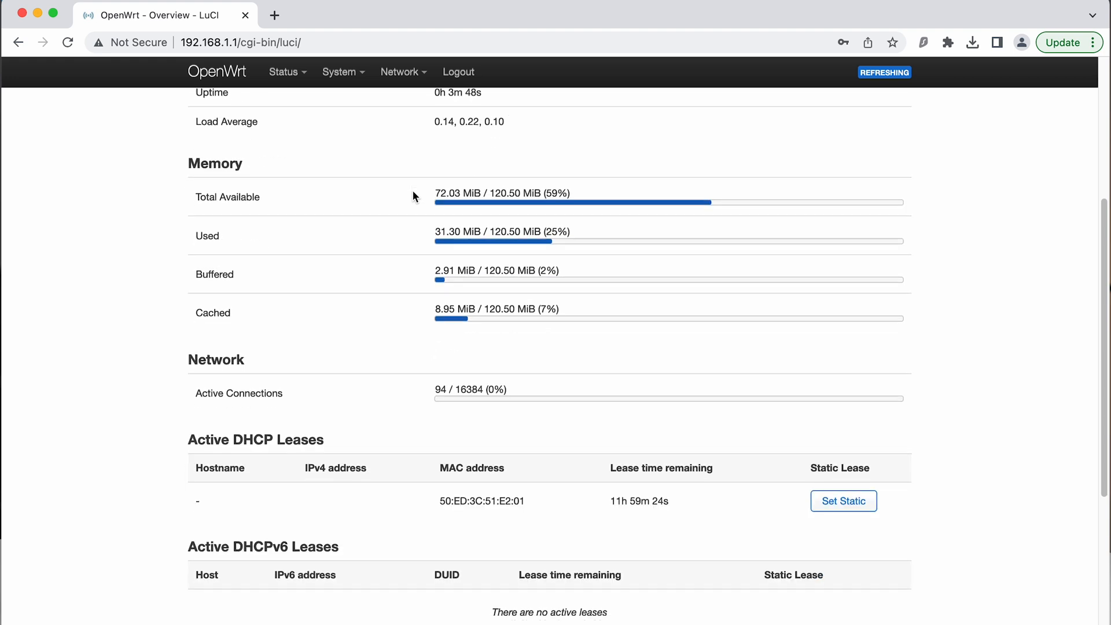
scroll(down, 3)
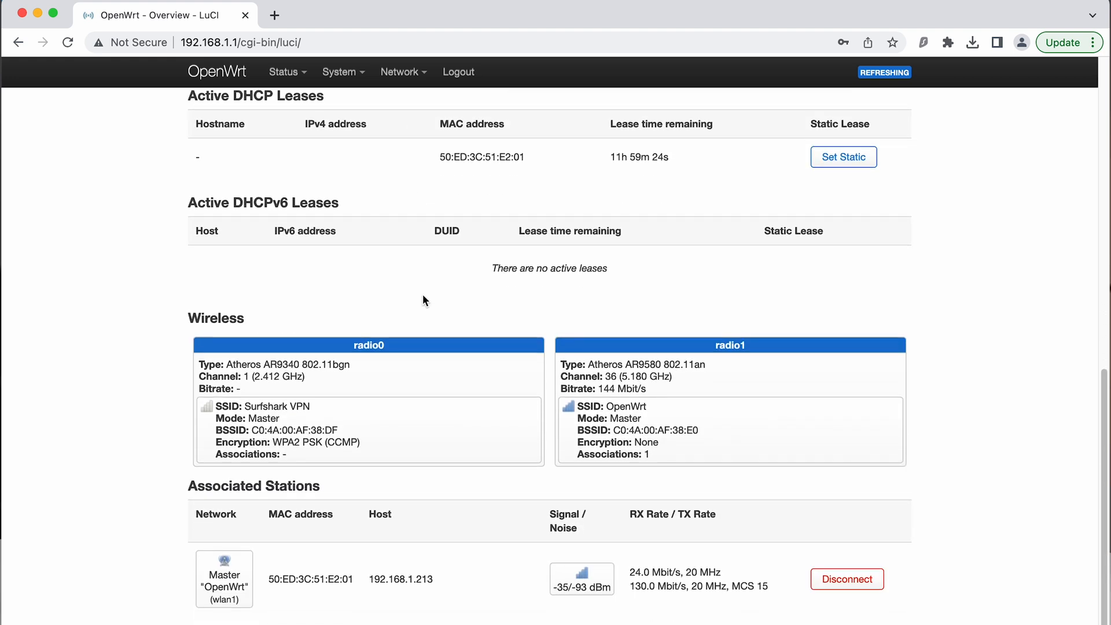
click(284, 72)
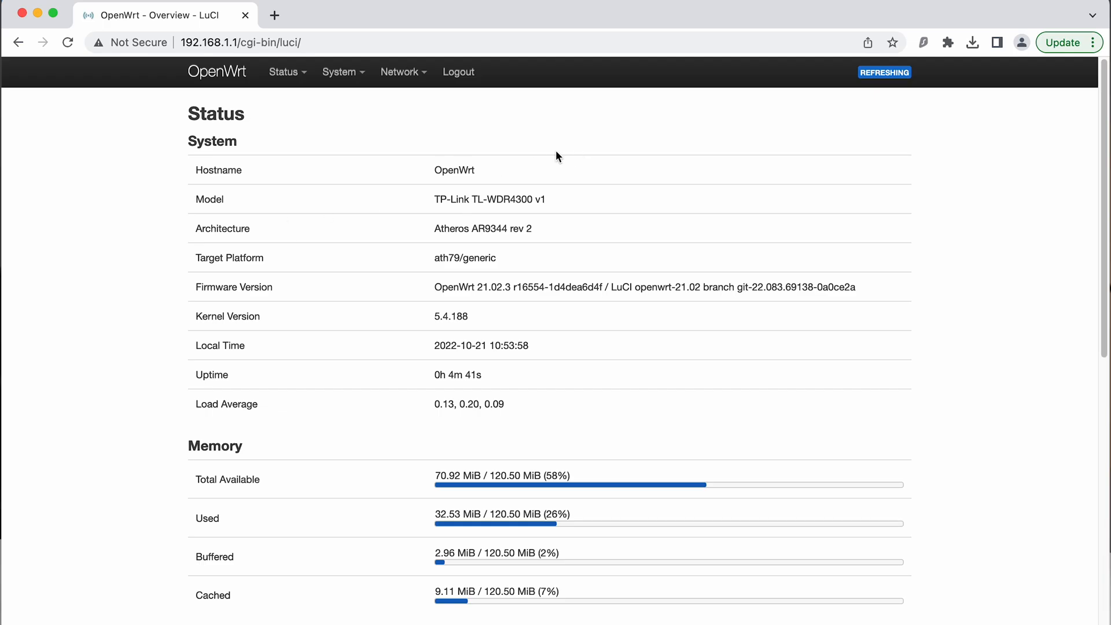
- Show the LuCI wireless overview listing the 2.4 GHz and 5 GHz radios
click(399, 71)
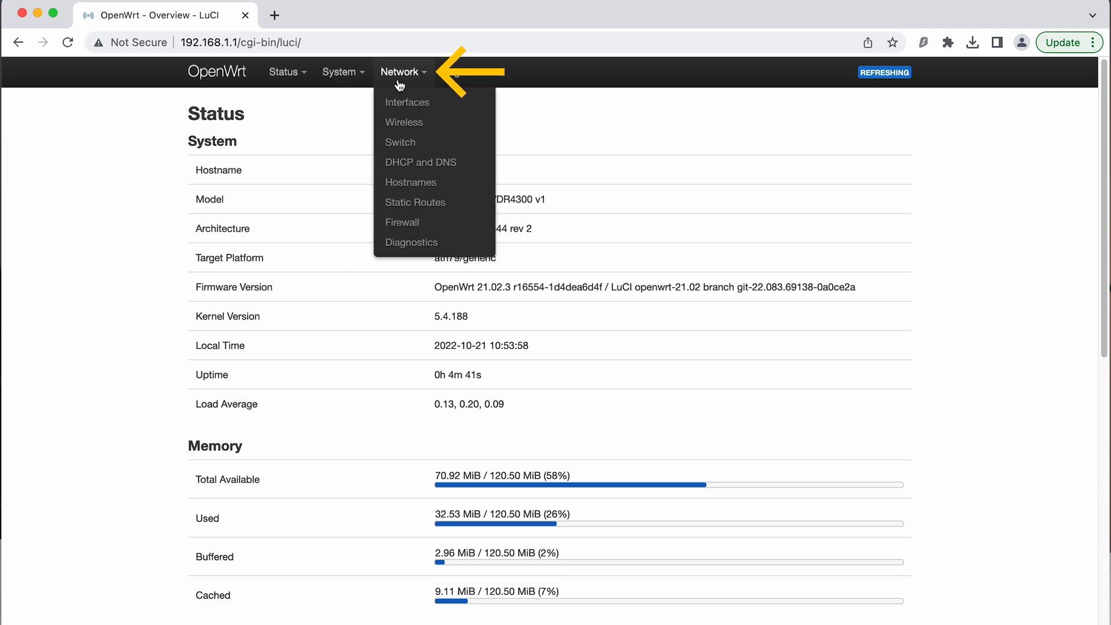
mouse_move(422, 153)
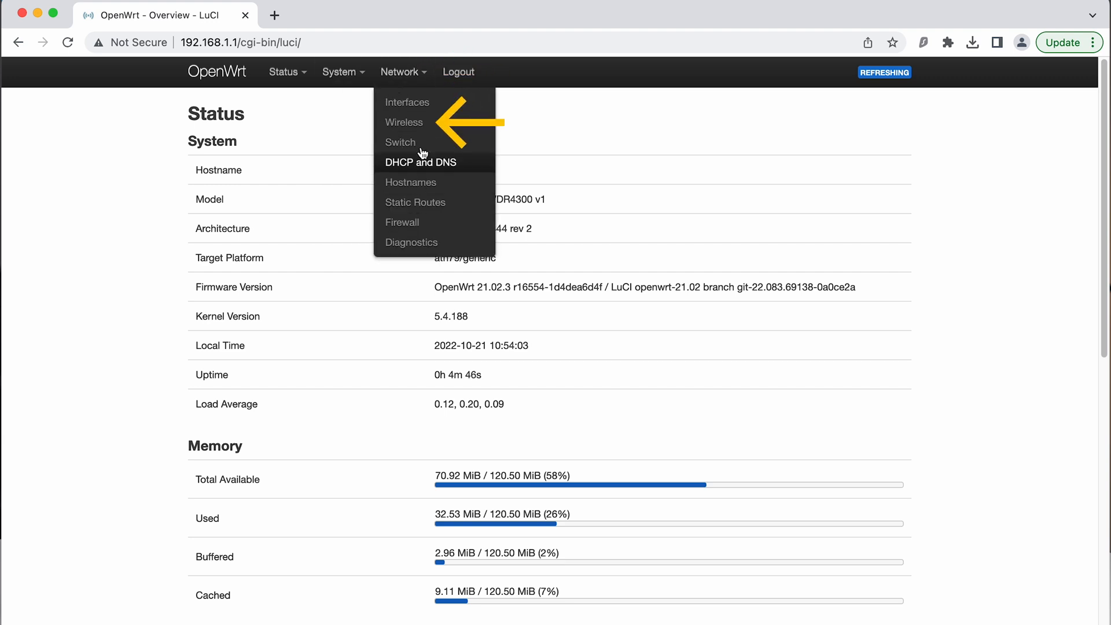
click(405, 121)
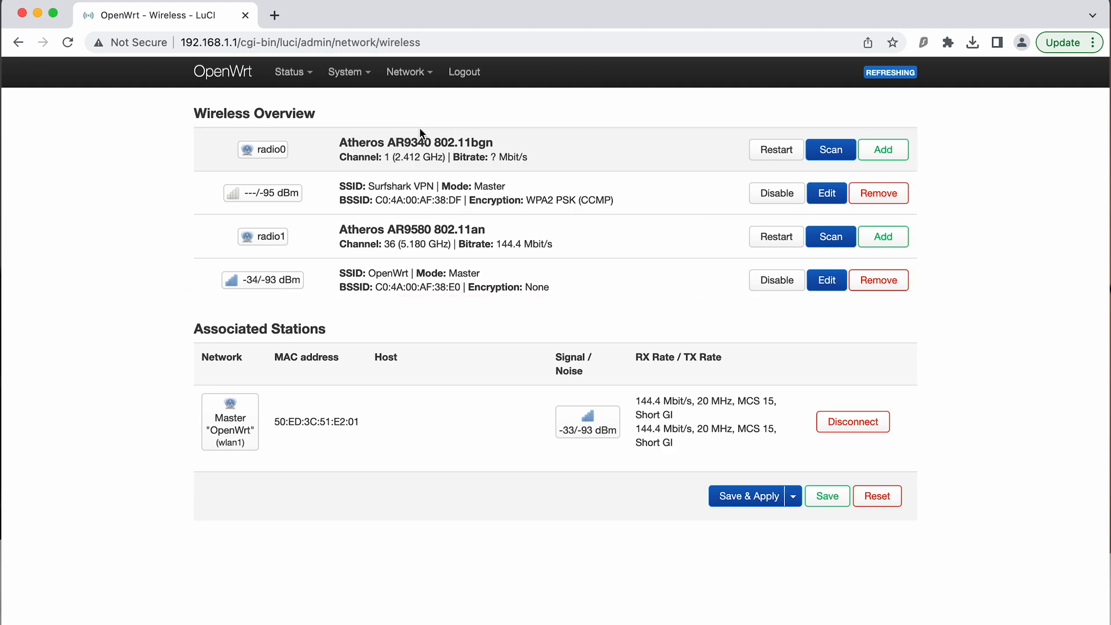
click(825, 193)
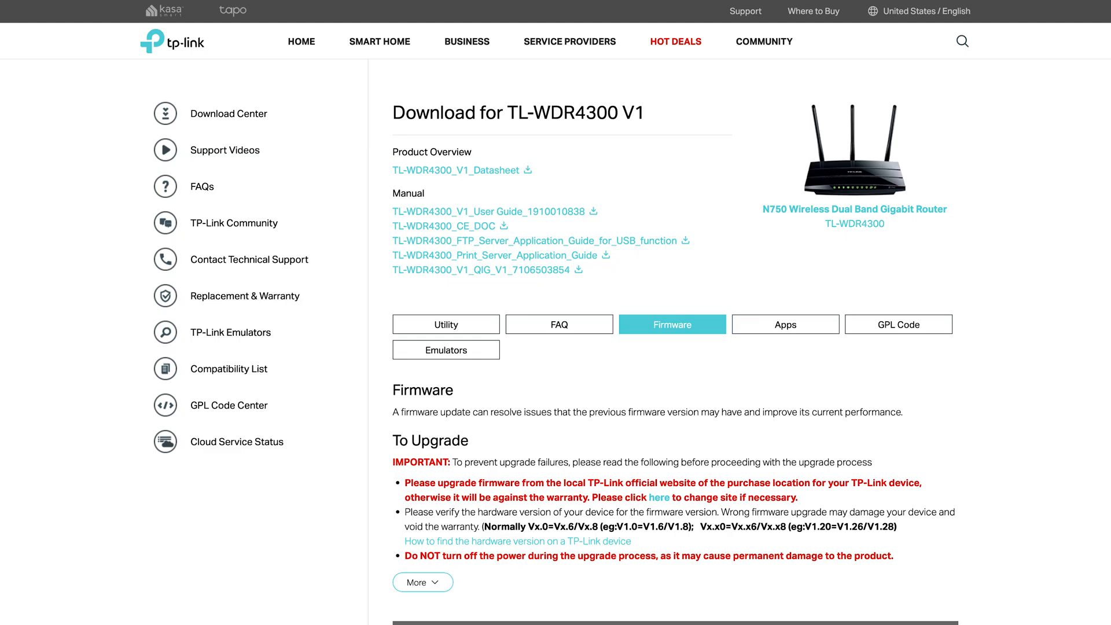
- Browse TP-Link's stock firmware list for the TL-WDR4300 V1, then start a tftp session in Terminal
double_click(513, 112)
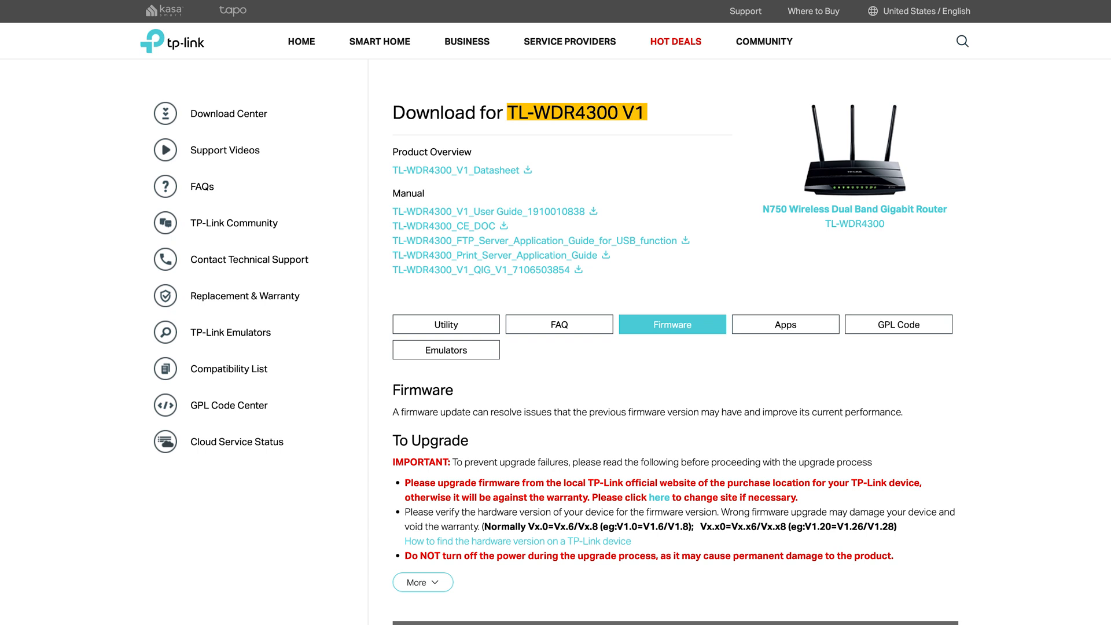
scroll(down, 3)
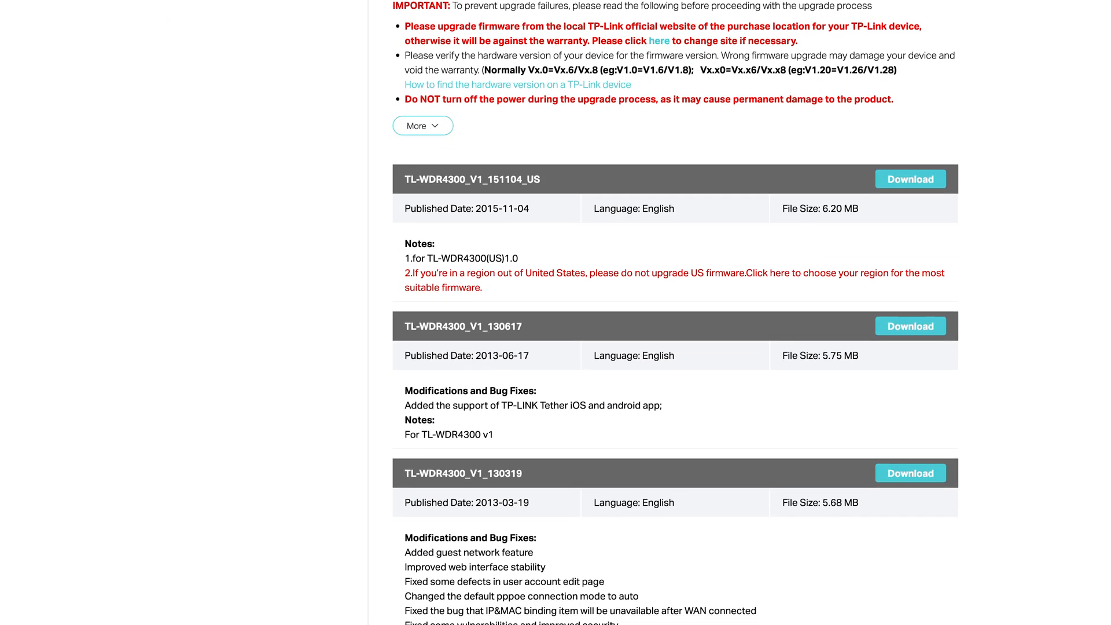
scroll(down, 3)
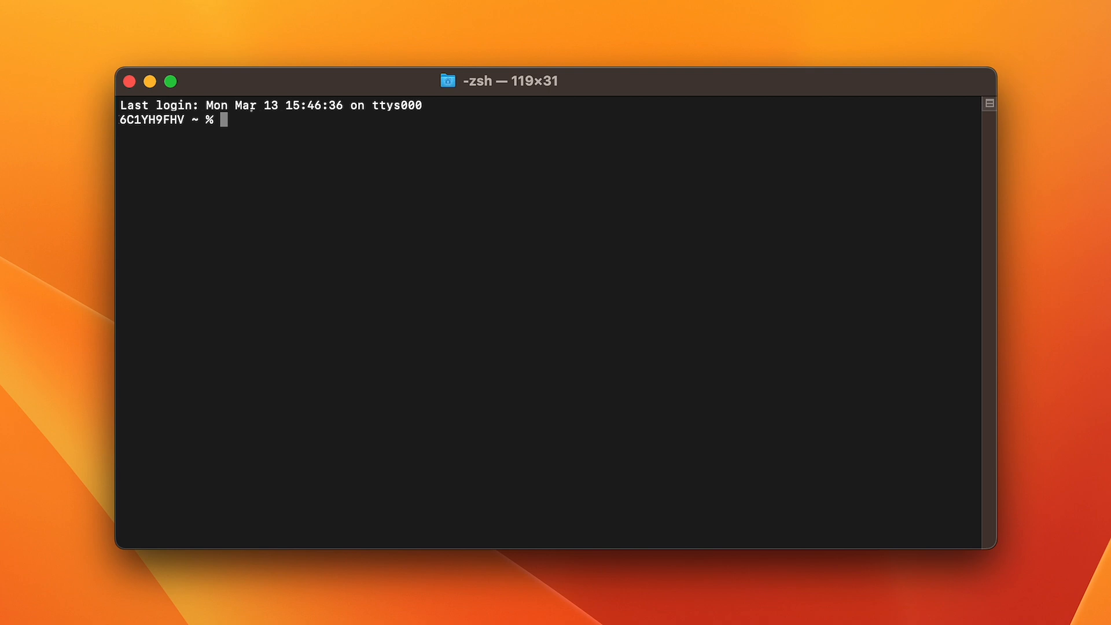
text(tftp)
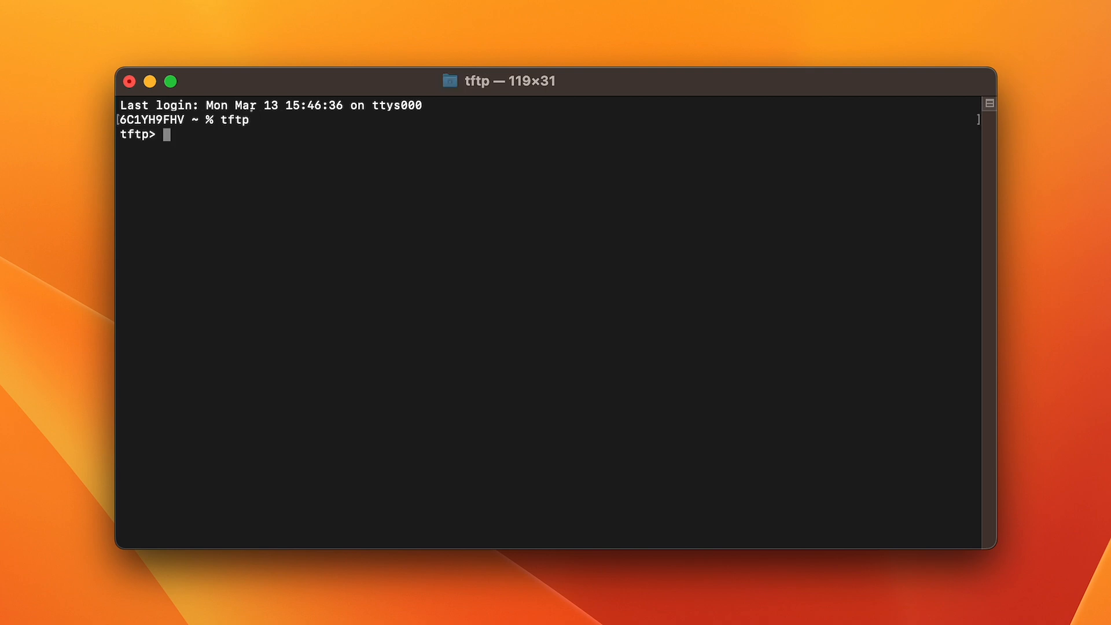